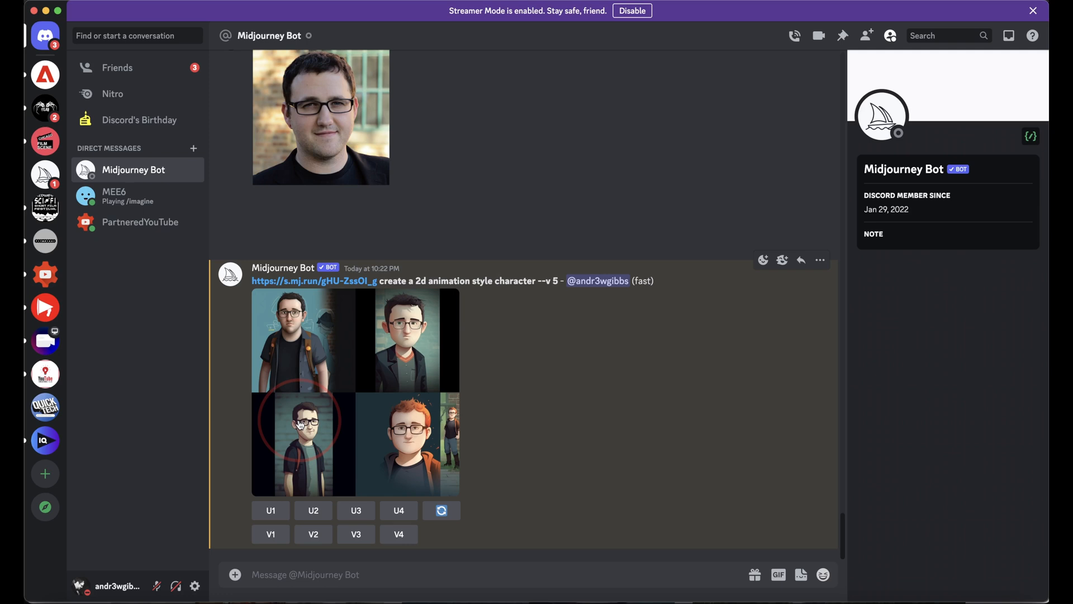
- Copy the link of the uploaded headshot photo from its context menu
click(398, 510)
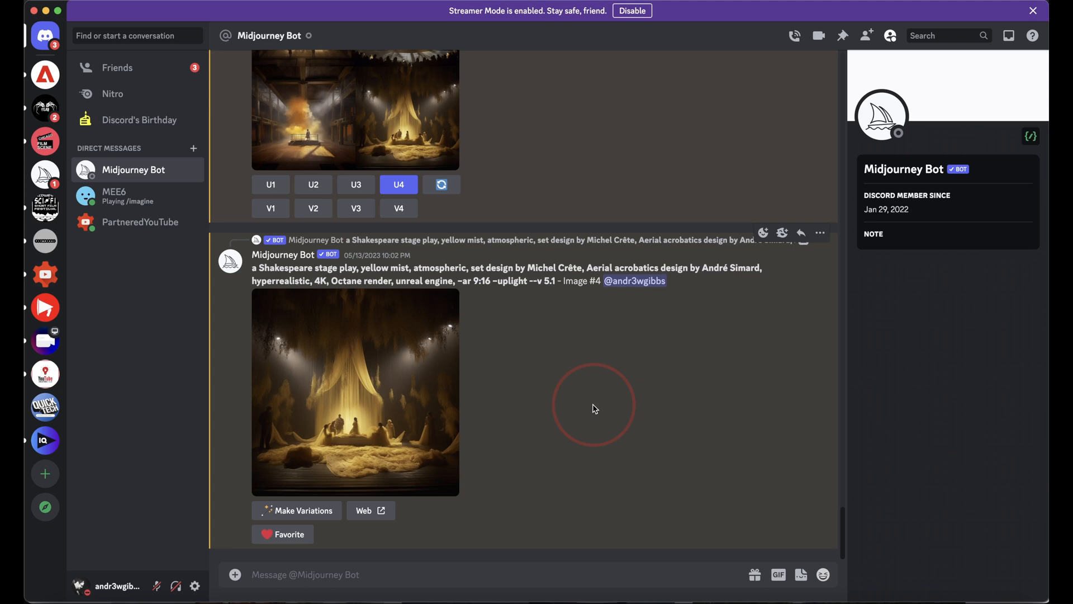
mouse_move(47, 35)
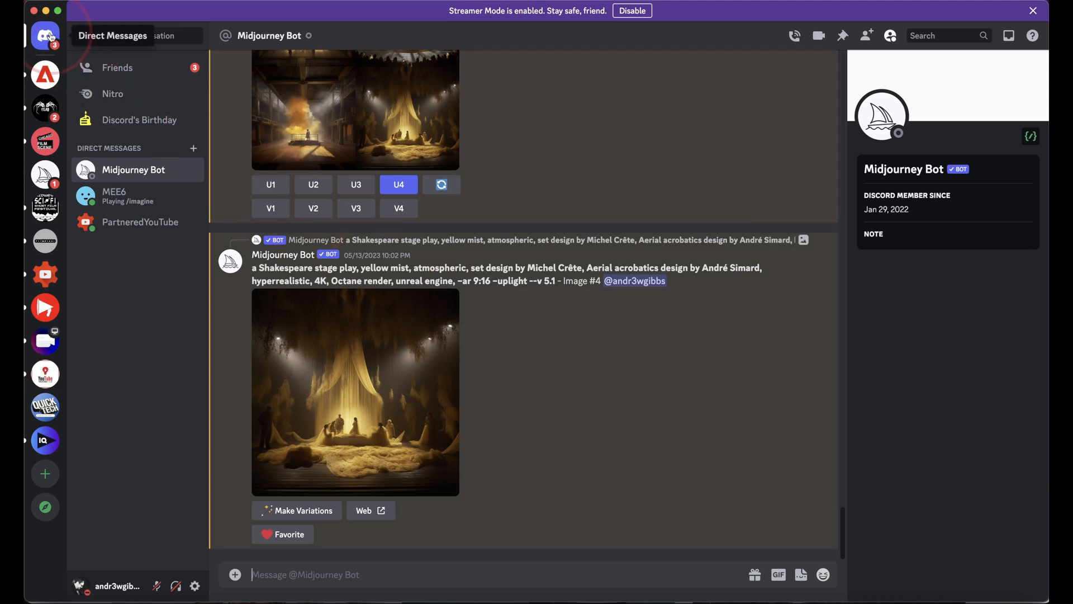
mouse_move(140, 150)
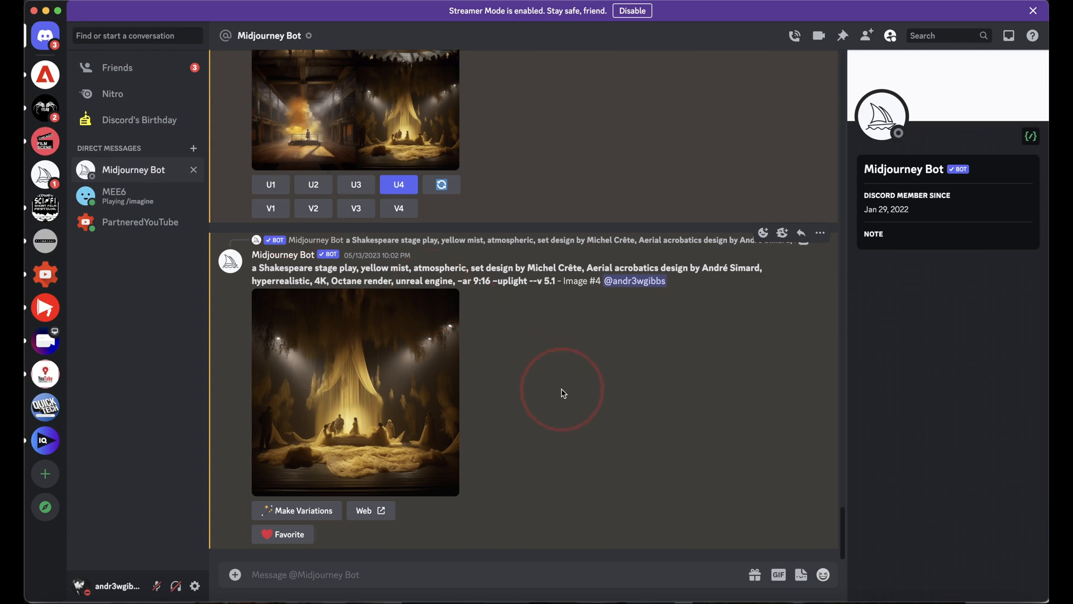
mouse_move(115, 567)
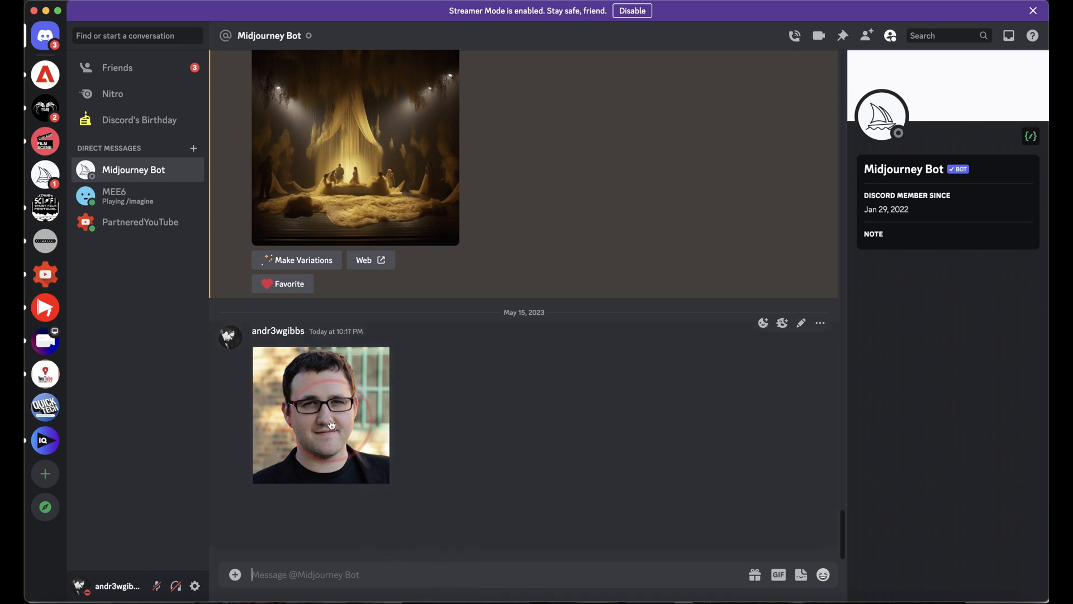
right_click(331, 424)
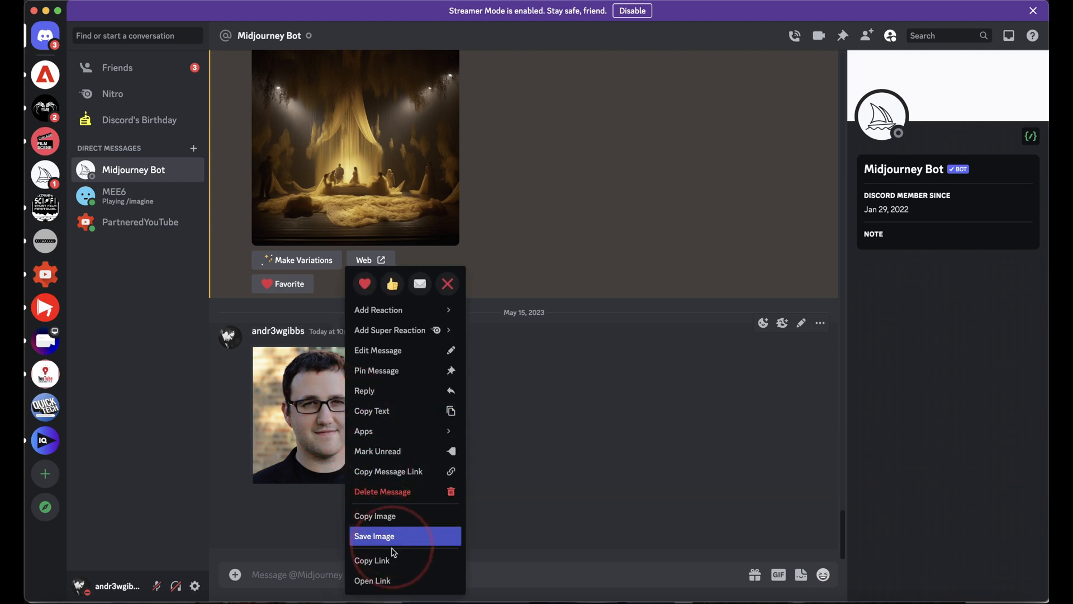
click(374, 537)
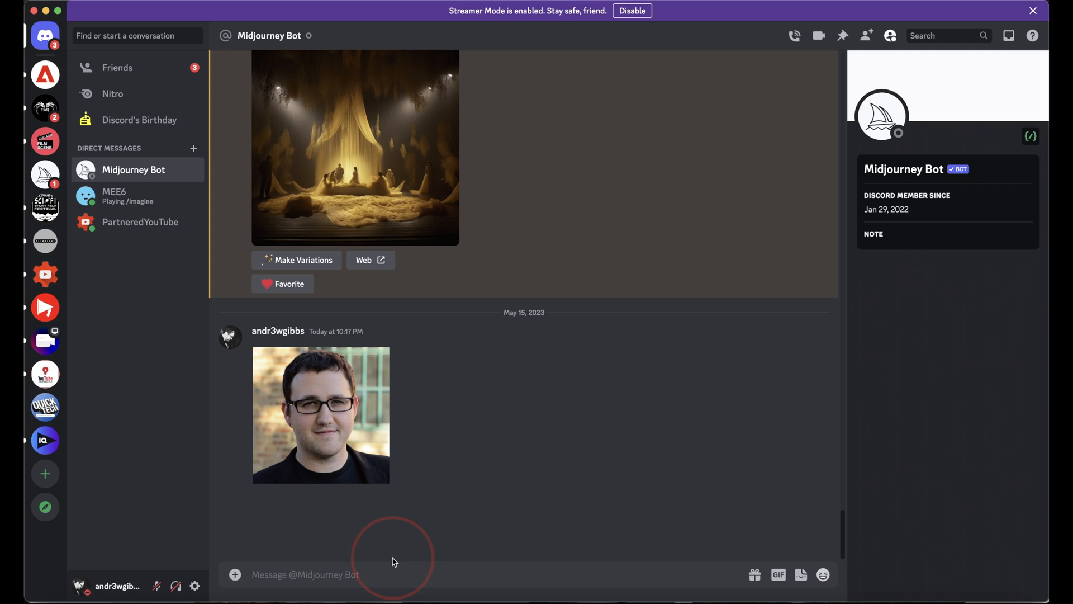
- Send /imagine with the headshot link plus 'create a 2d animation style character --v 5'
text(/im)
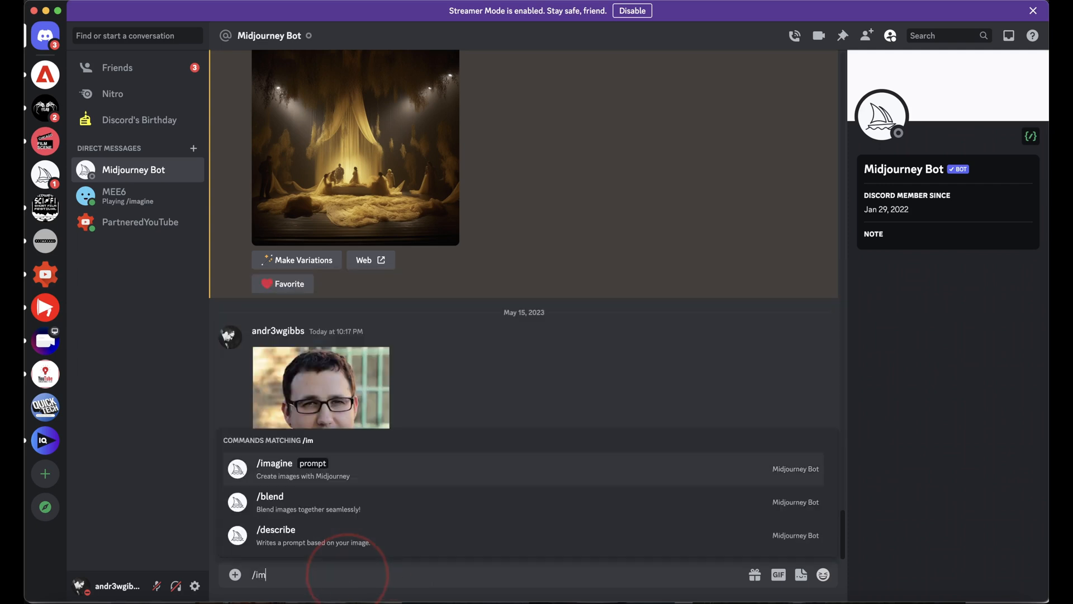
click(274, 468)
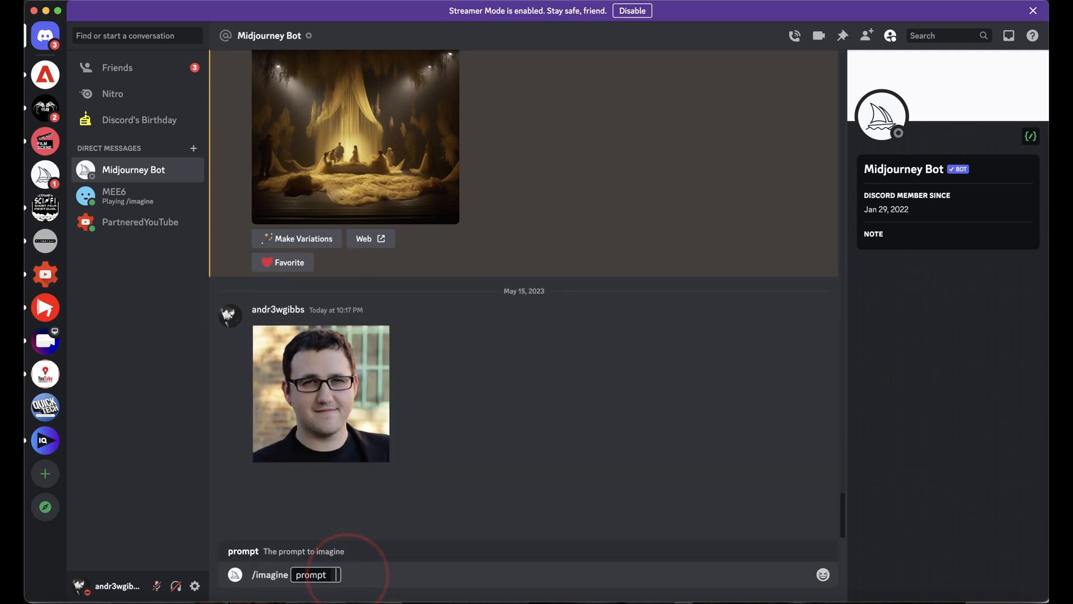
text(https://cdn.discordapp.com/attachments/993530575694598184/1107869395939762286/Andrew_1.png)
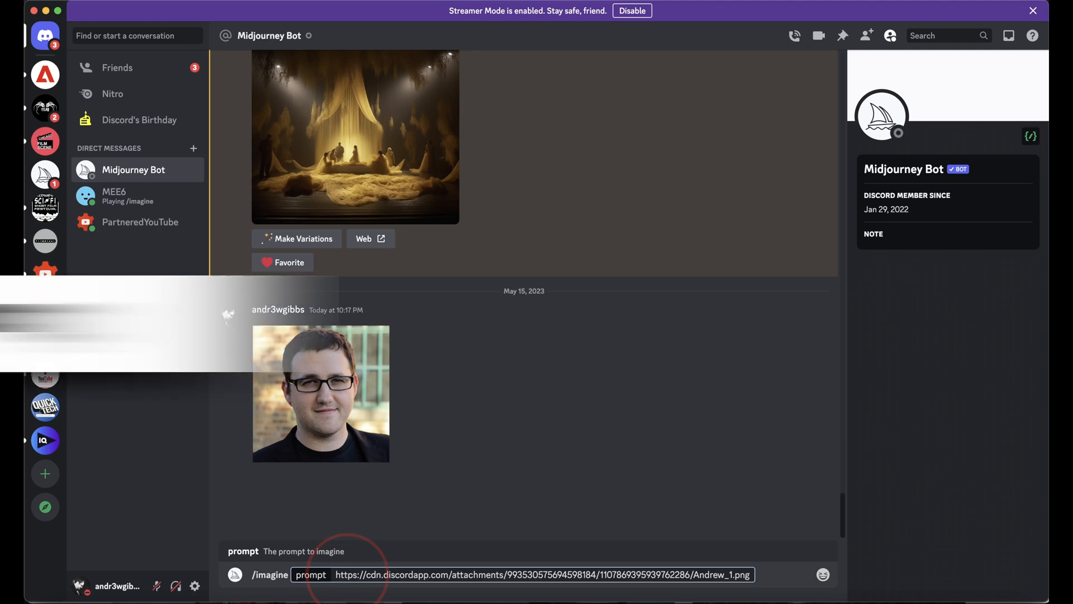
key(Cmd+V)
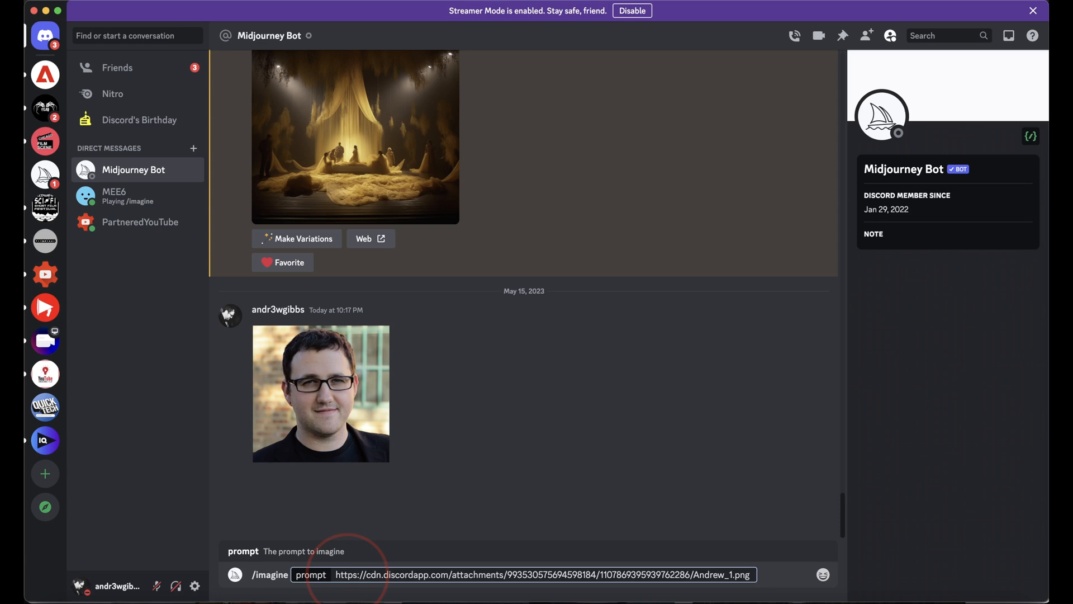
text(create a 2d animation style charact)
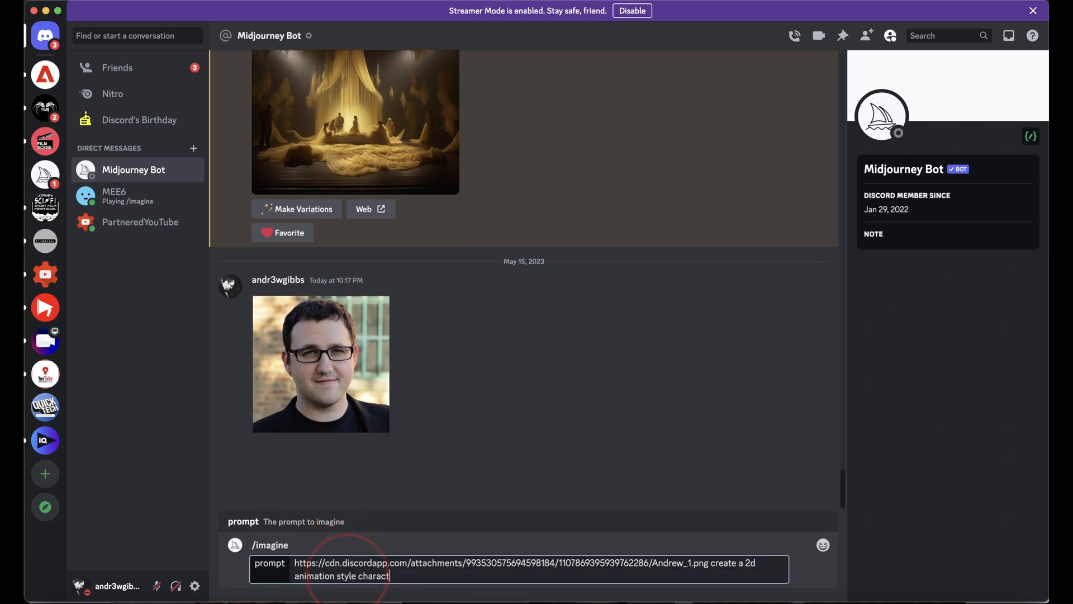
key(Enter)
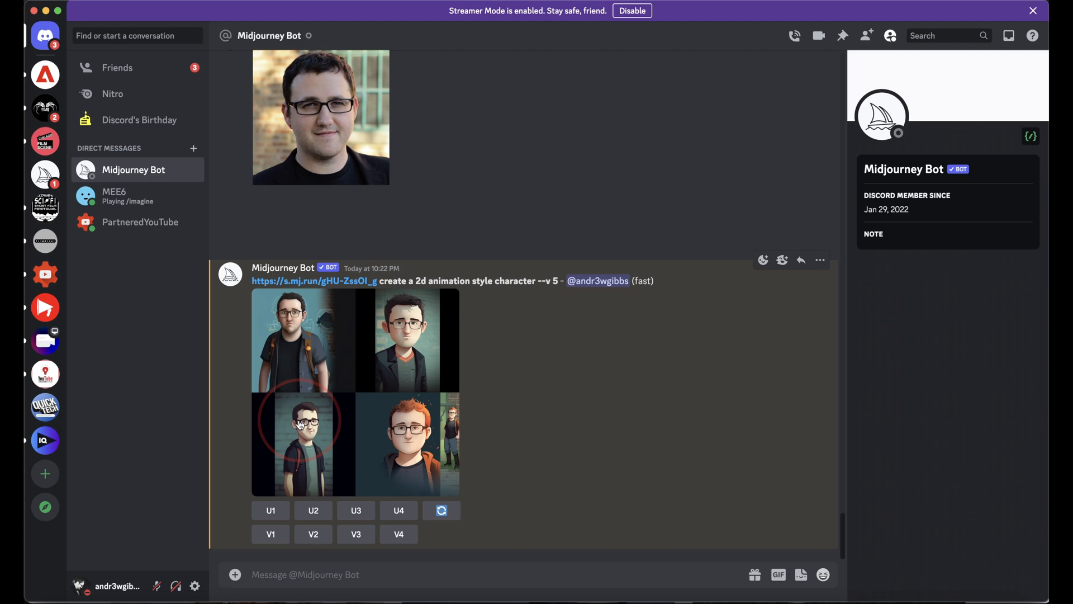
mouse_move(213, 538)
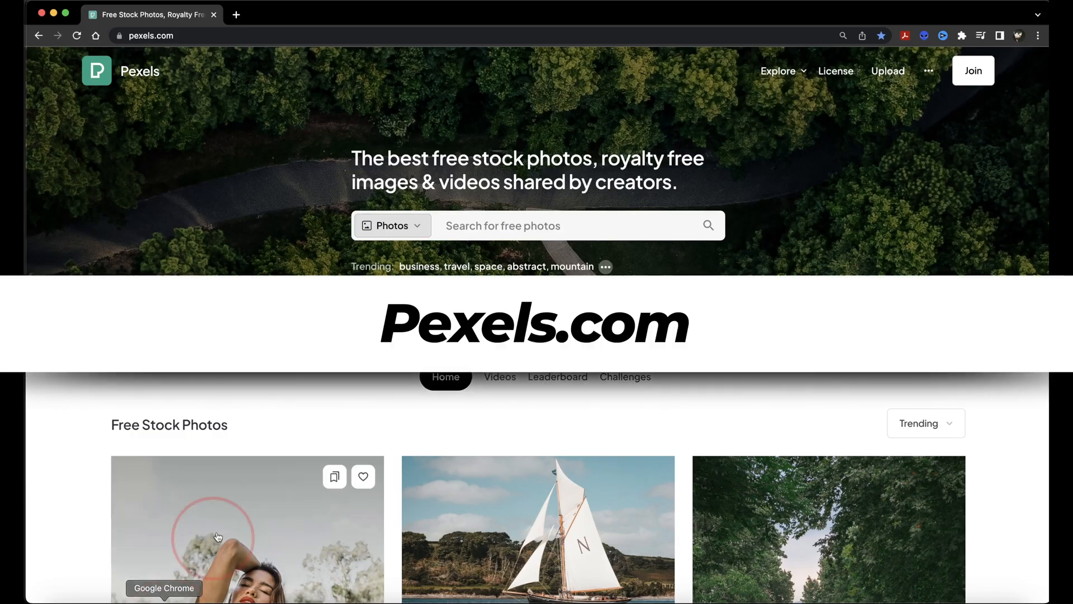
mouse_move(335, 387)
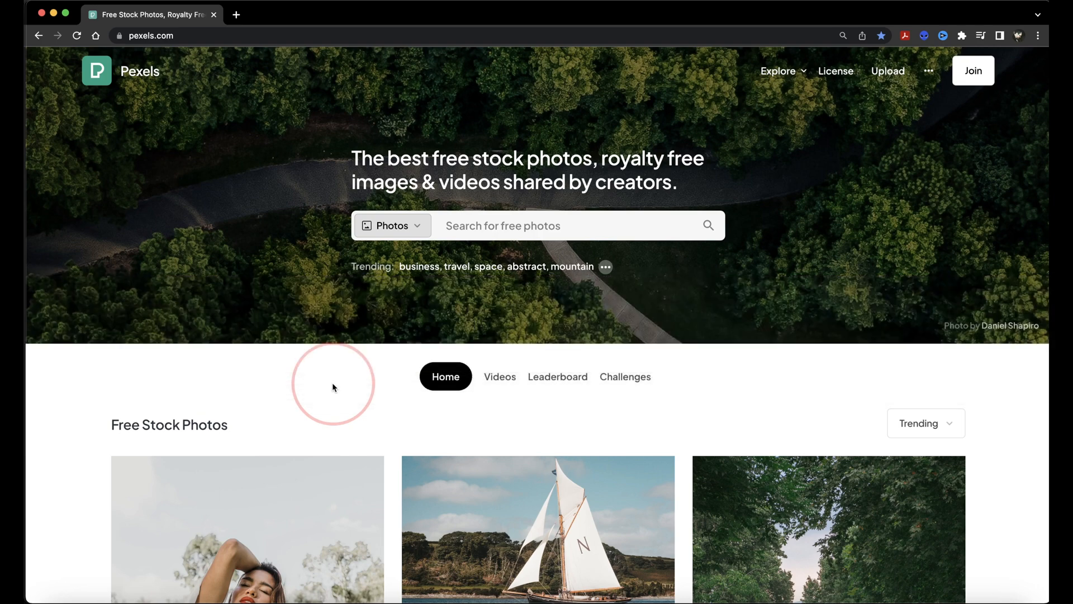
- Open the Pexels lion photo in its own tab and copy its image URL
scroll(down, 3)
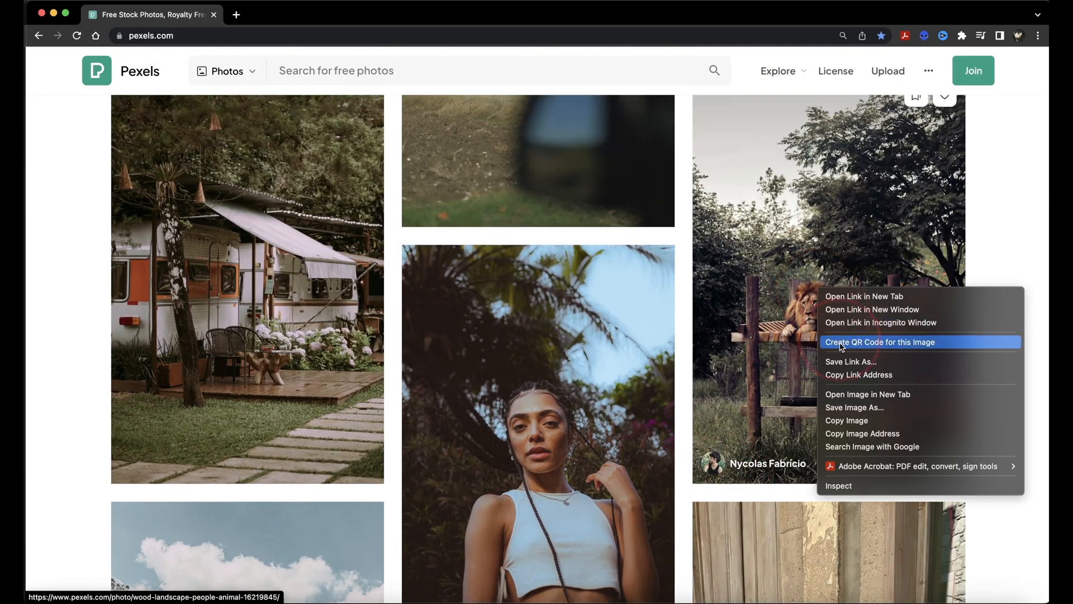
mouse_move(866, 398)
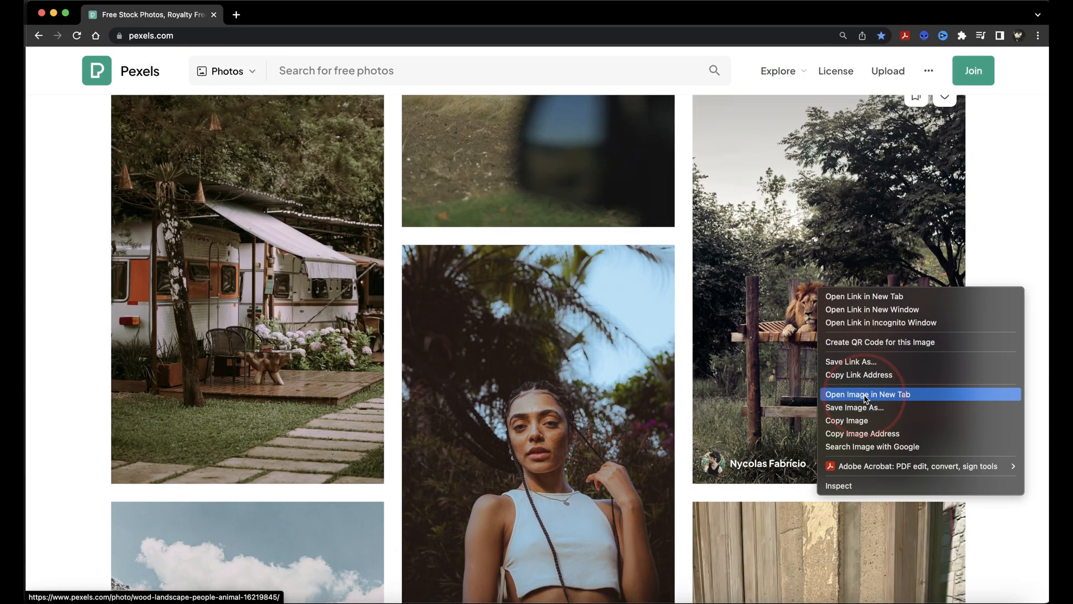
click(868, 394)
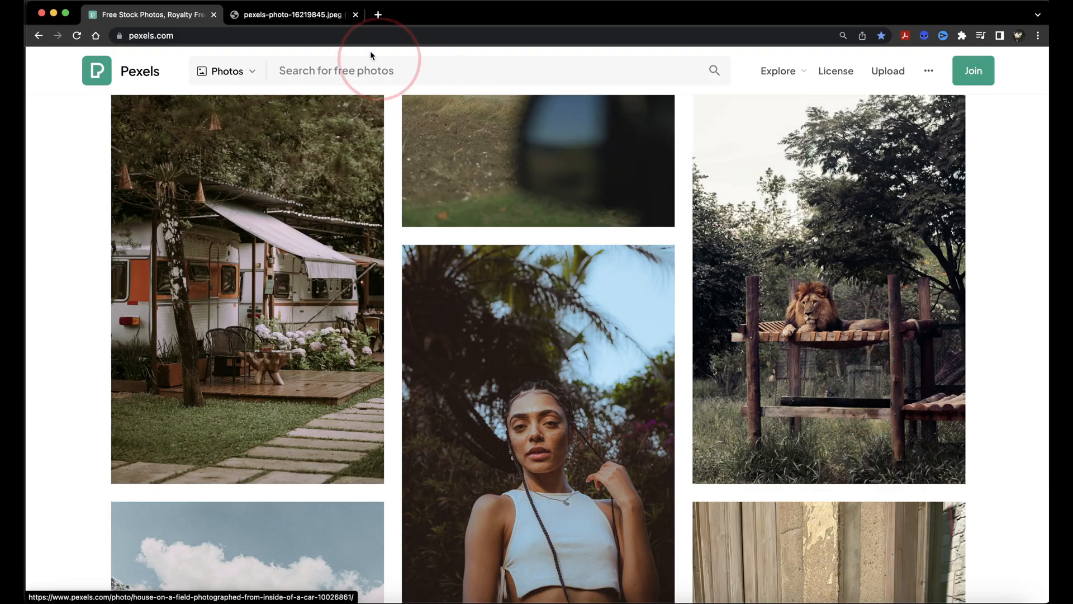
right_click(234, 35)
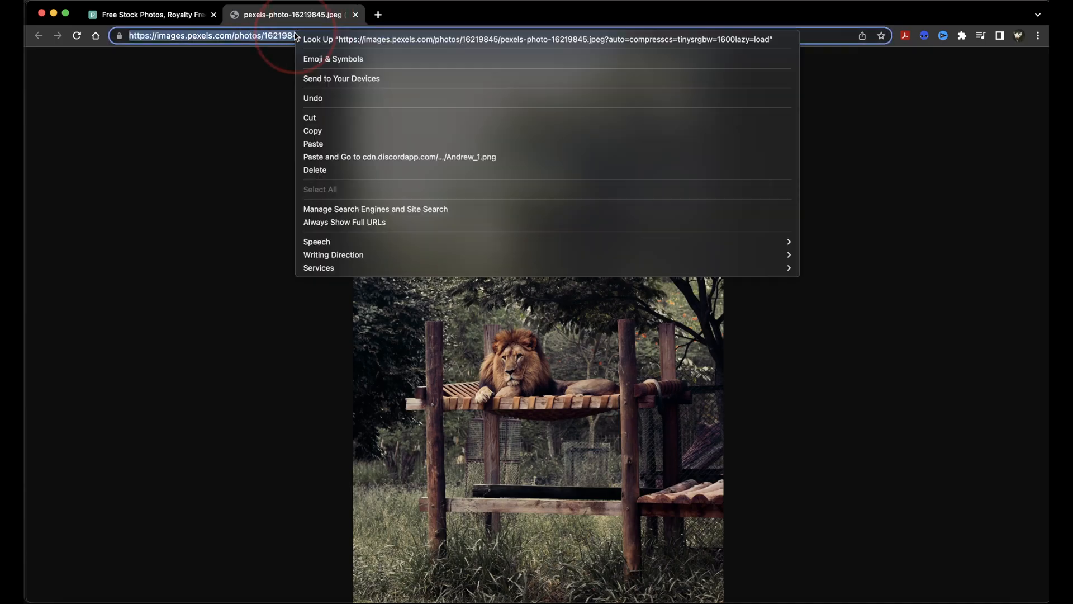
click(322, 134)
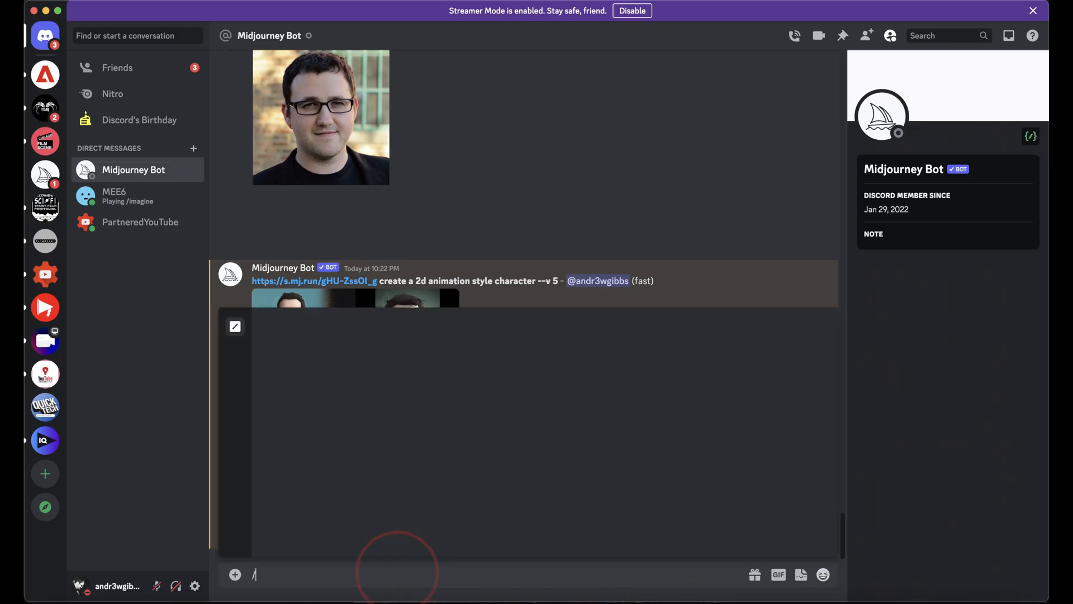
- Start an /imagine prompt and paste the Pexels lion photo URL into it
text(imagine prompt)
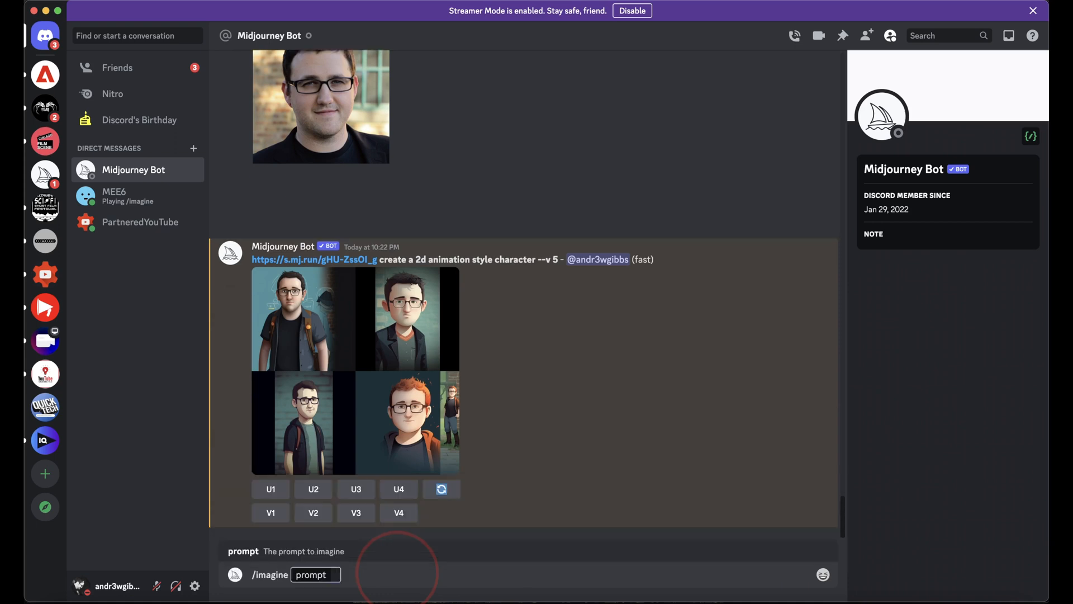
text(https://images.pexels.com/photos/16219845/pexels-photo-16219845.jpeg?auto=compress&cs=tinysrgb&w=1600&lazy=load)
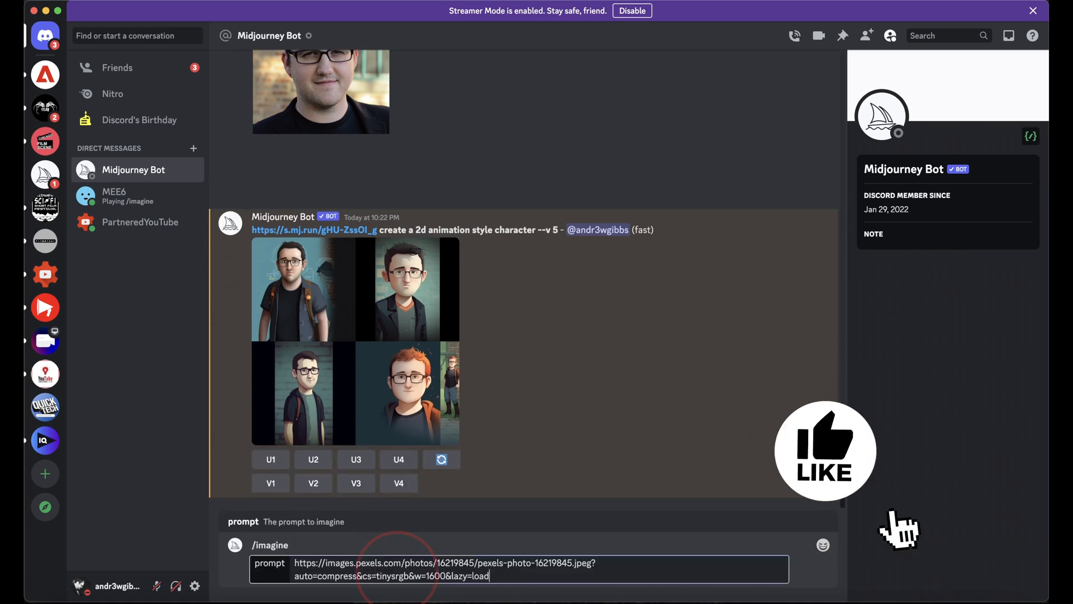